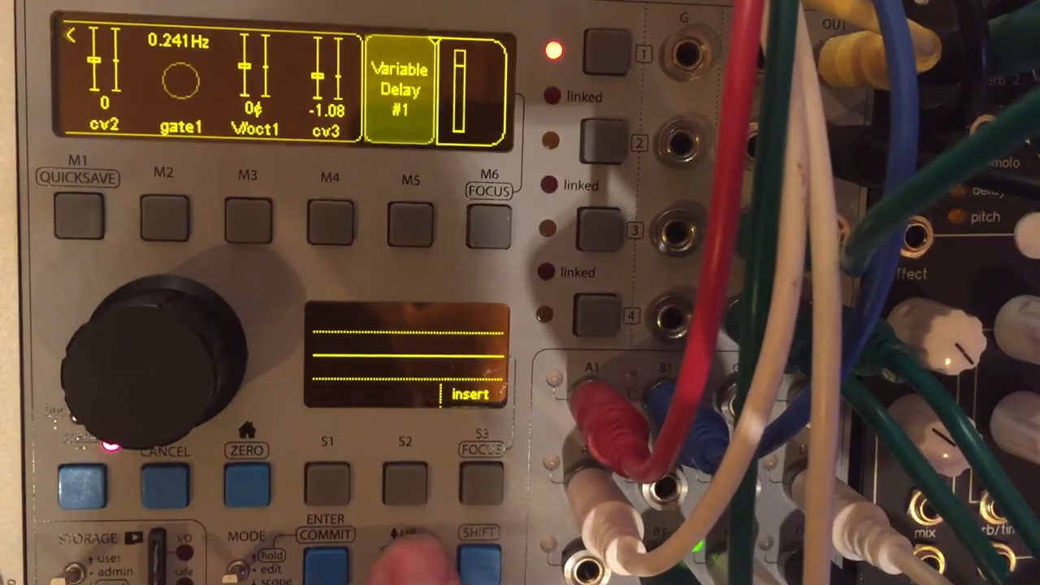
Hold a chain unit's soft key to reveal its Bypass, Re-init and Delete options
{"action": "left_click", "coordinate": [78, 214]}
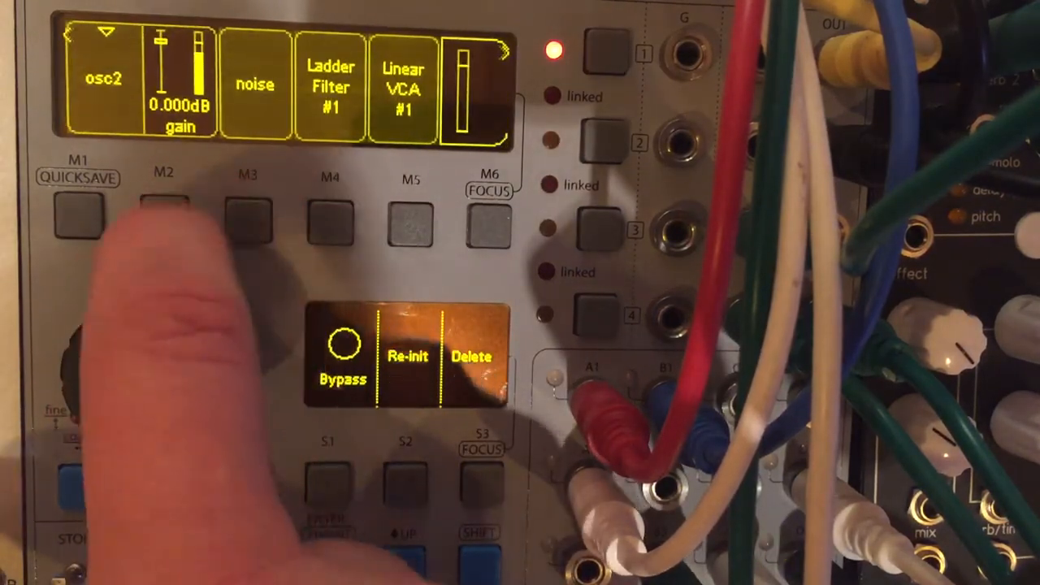
Enter the slicing sample player and focus its V/oct control with M1
{"action": "left_click", "coordinate": [162, 215]}
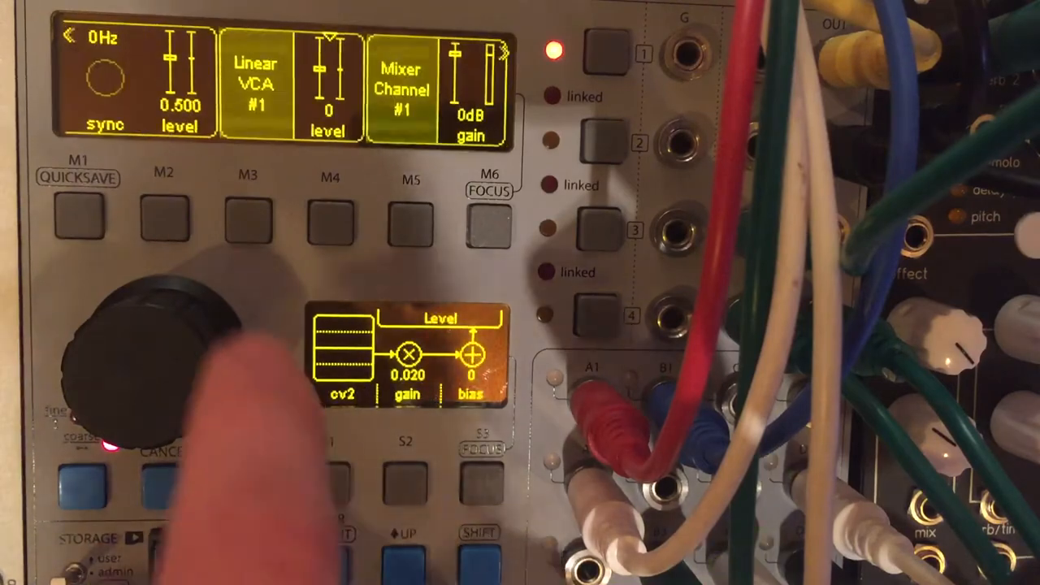
{"action": "left_click", "coordinate": [247, 214]}
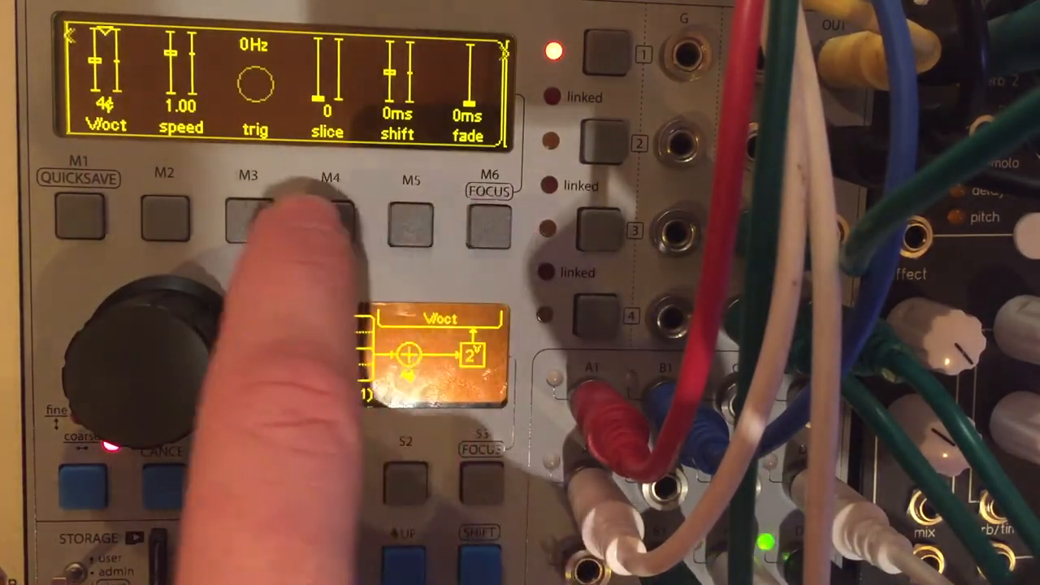
View the loaded sample's slices, then cancel back to the cv1, cv2, gate1 and V/oct controls
{"action": "left_click", "coordinate": [328, 219]}
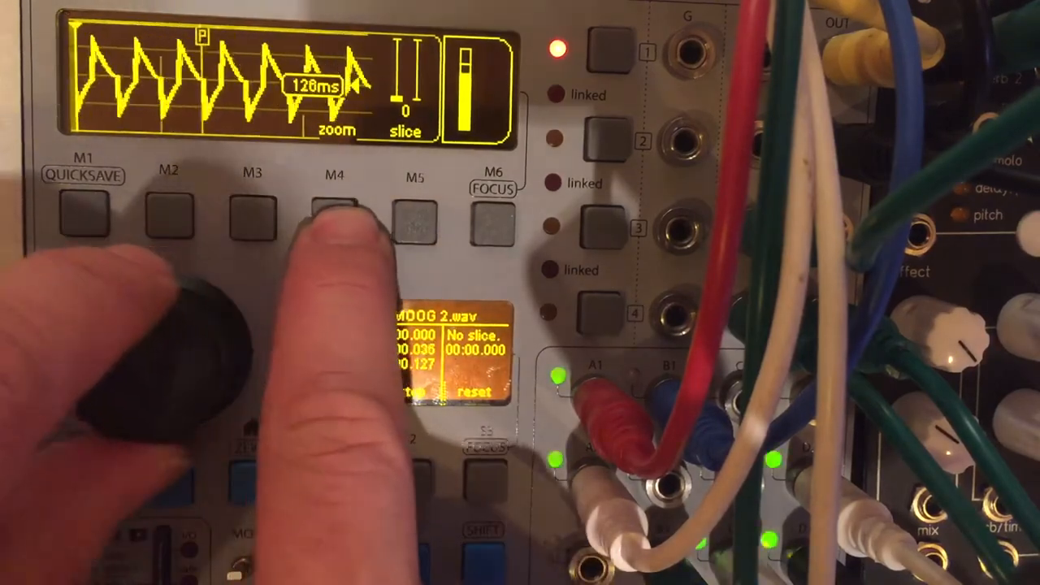
{"action": "left_click", "coordinate": [333, 219]}
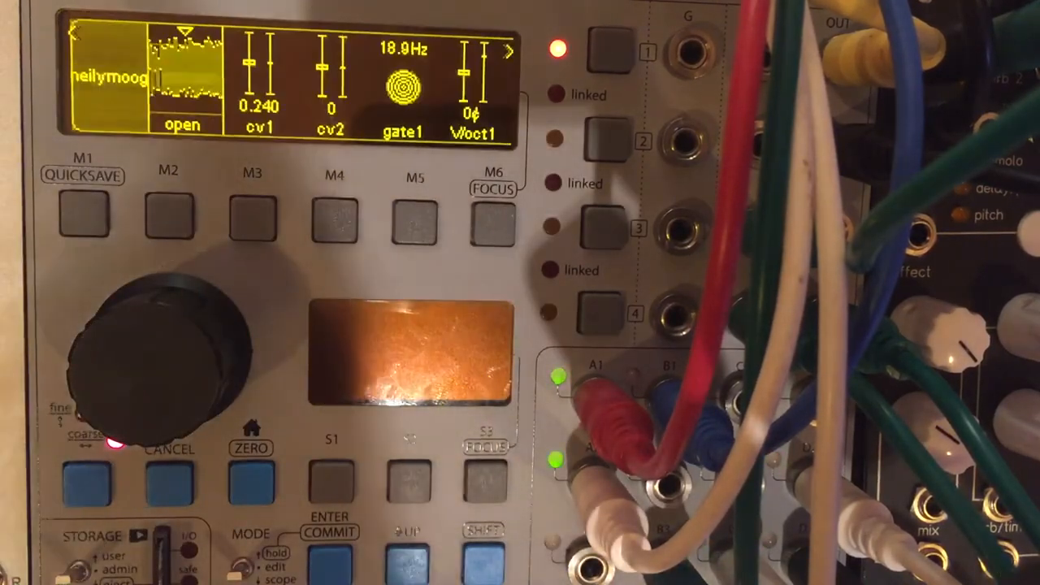